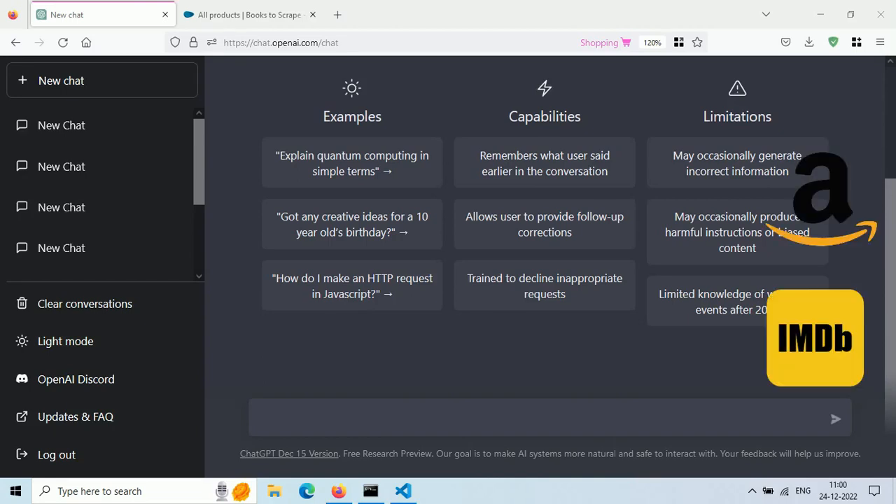
# Step: Browse the Books to Scrape All products listing of covers, titles and prices
pyautogui.click(249, 14)
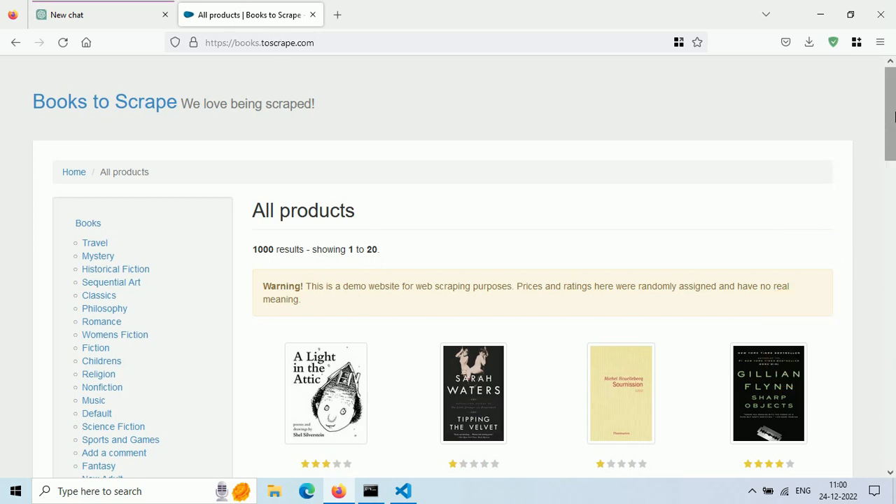
pyautogui.scroll(-3)
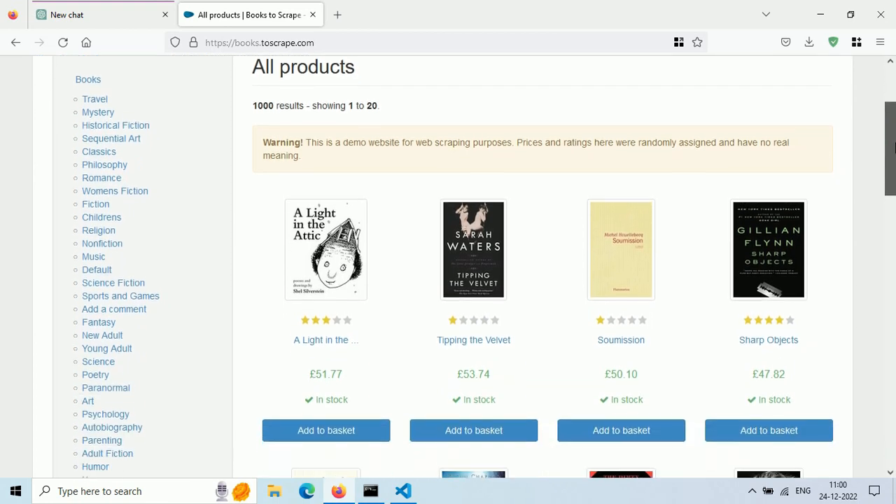
pyautogui.scroll(-3)
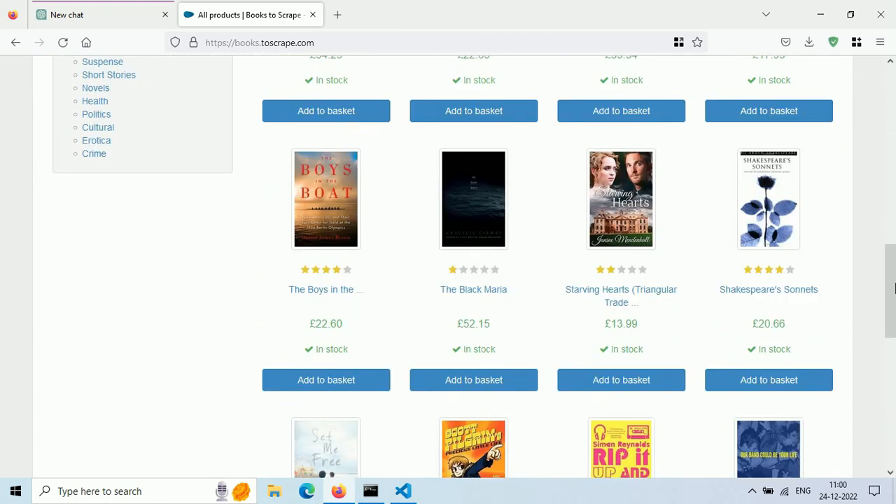
pyautogui.scroll(-3)
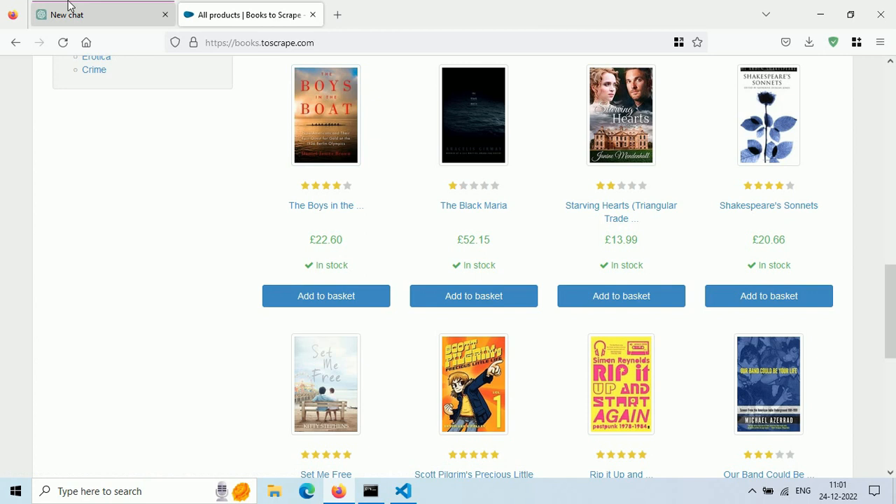
# Step: Ask ChatGPT to web scrape books.toscrape.com with Python and BeautifulSoup and read the answer
pyautogui.click(84, 14)
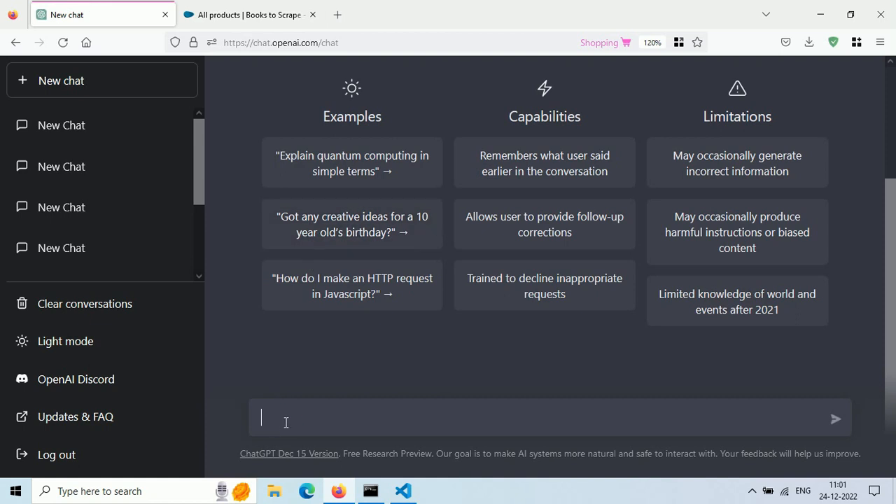
pyautogui.write('web scra')
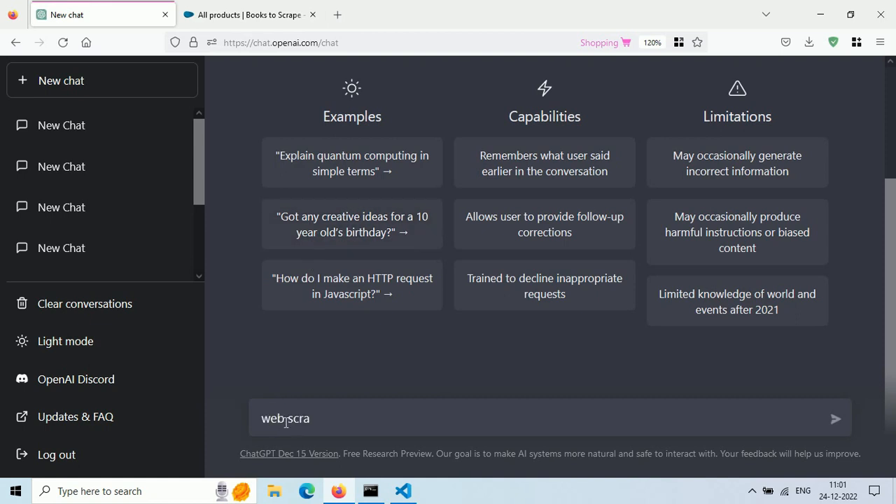
pyautogui.write('pe')
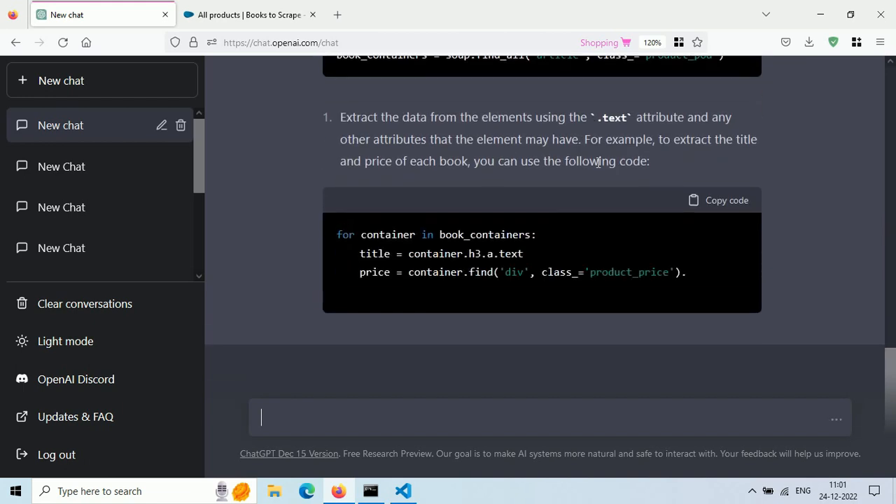
pyautogui.scroll(-3)
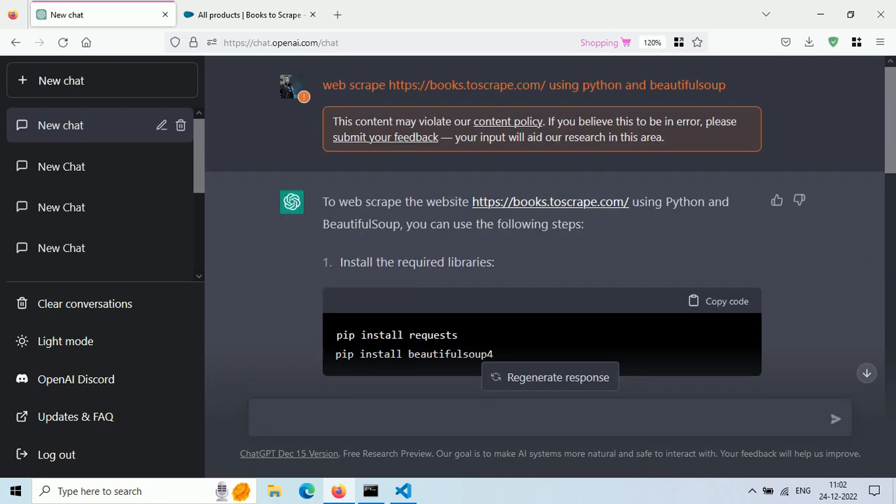
pyautogui.scroll(-3)
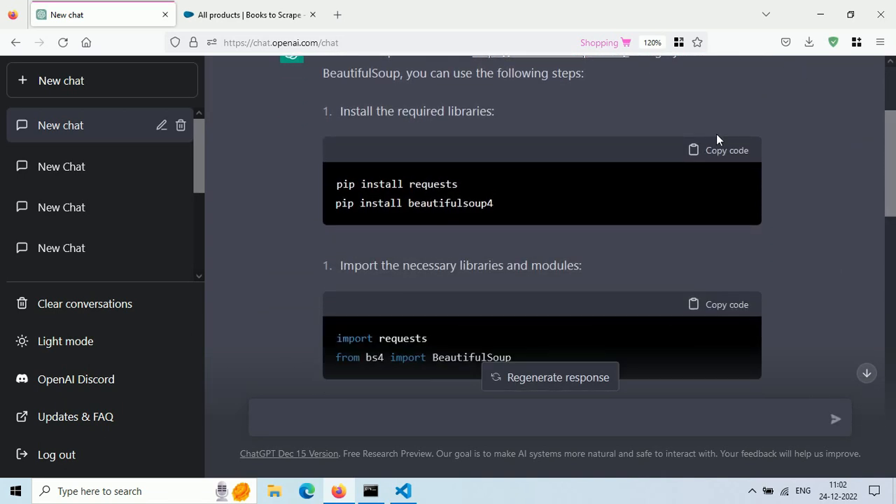
pyautogui.moveTo(522, 226)
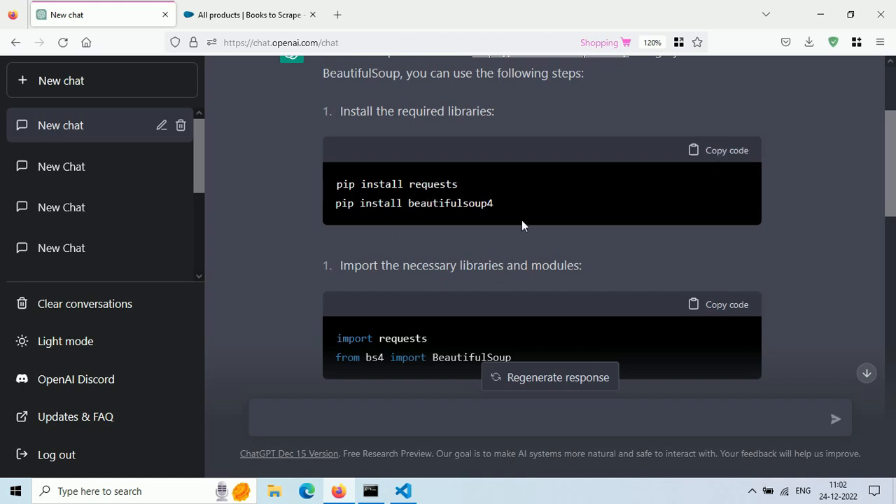
pyautogui.scroll(-3)
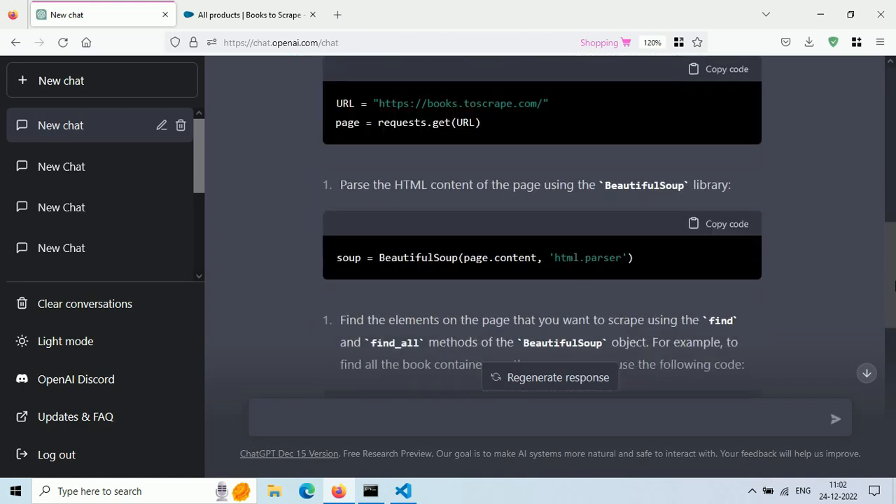
pyautogui.write('write')
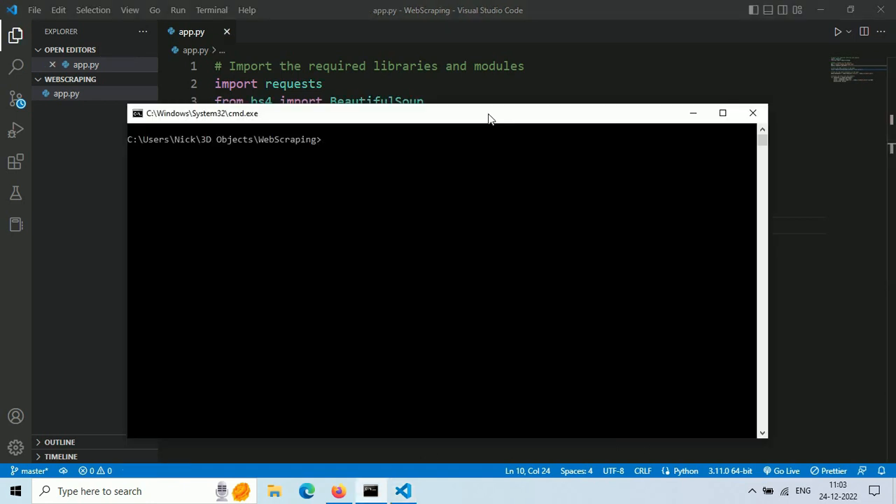
# Step: Run python app.py in cmd to print the first page's book titles and prices
pyautogui.write('python app.py')
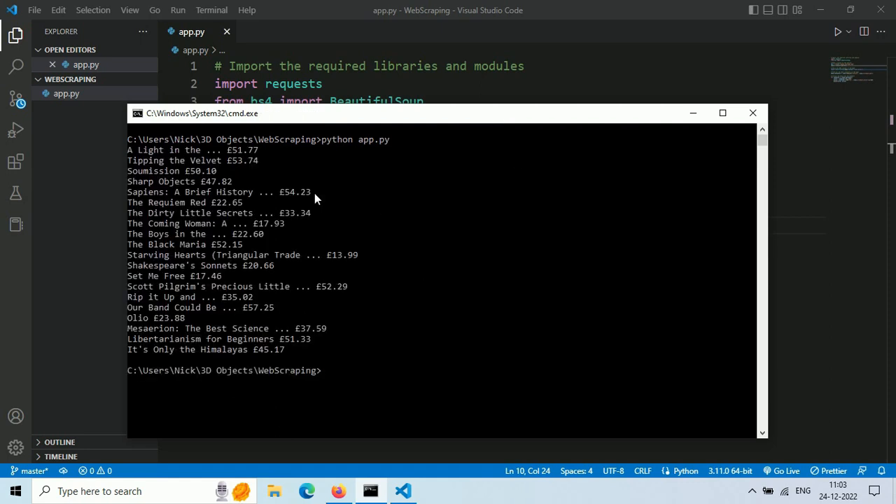
pyautogui.moveTo(158, 149)
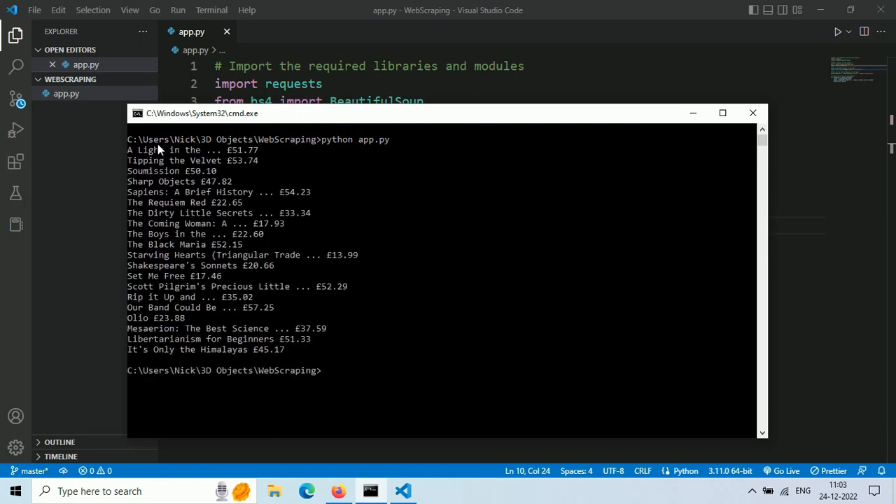
pyautogui.click(284, 349)
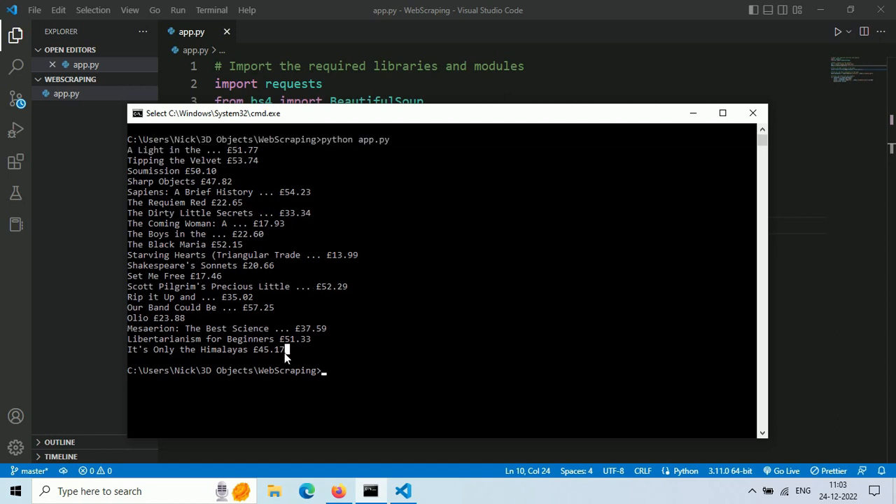
pyautogui.moveTo(242, 217)
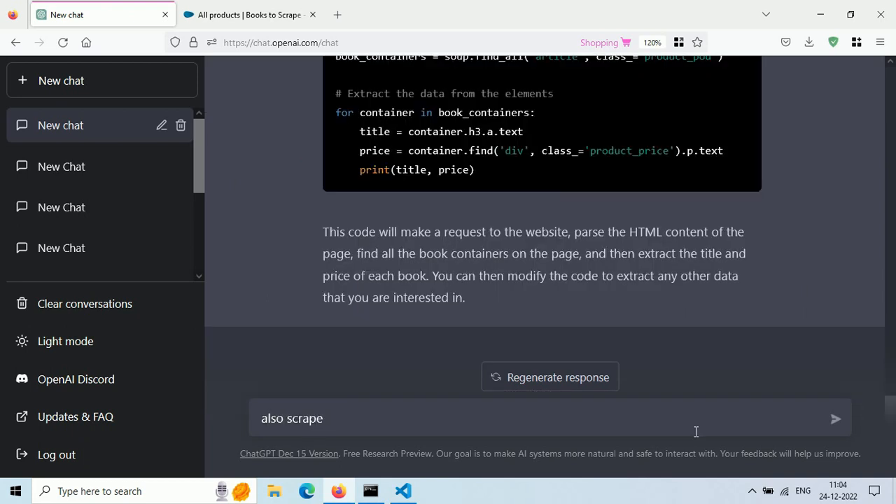
# Step: Request scraper code that also extracts each book's link and copy it into the editor
pyautogui.click(835, 419)
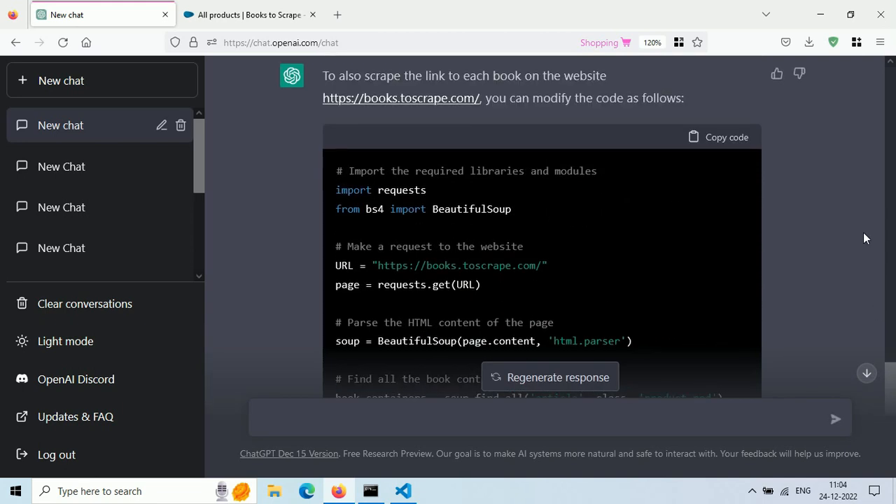
pyautogui.click(719, 137)
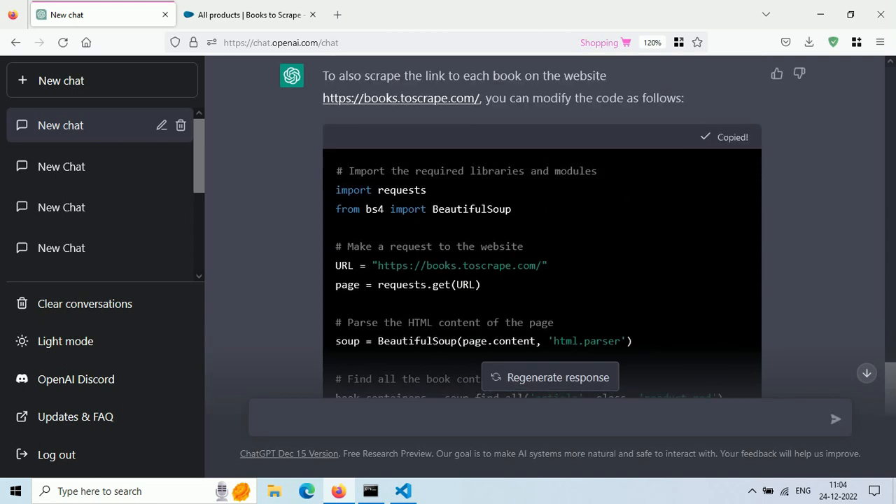
pyautogui.click(402, 491)
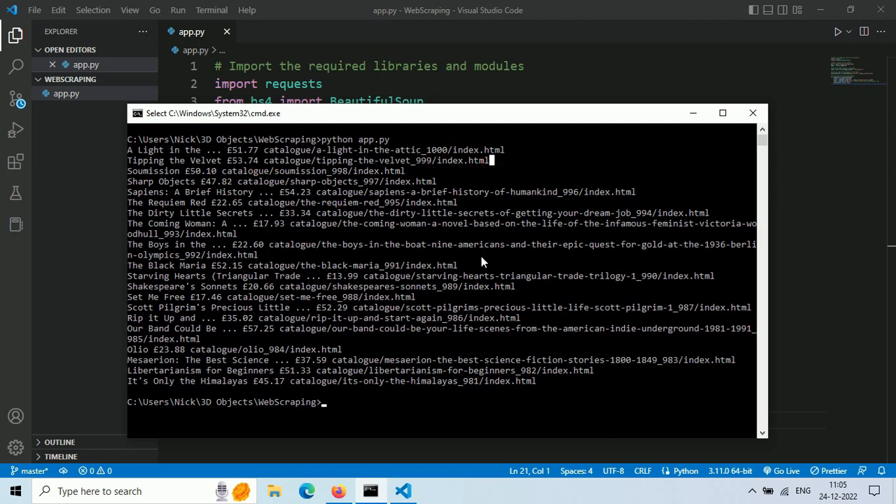
pyautogui.moveTo(378, 433)
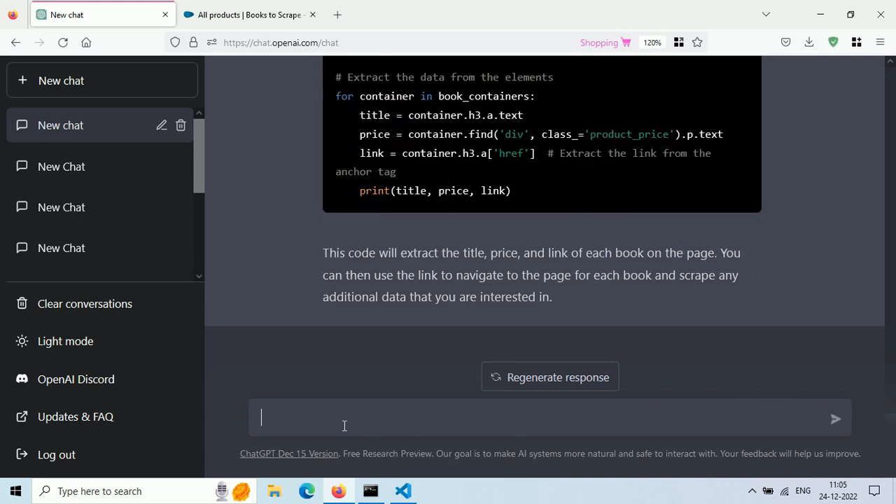
# Step: Ask ChatGPT to export the scraped titles, prices and links to a CSV file
pyautogui.write('ex')
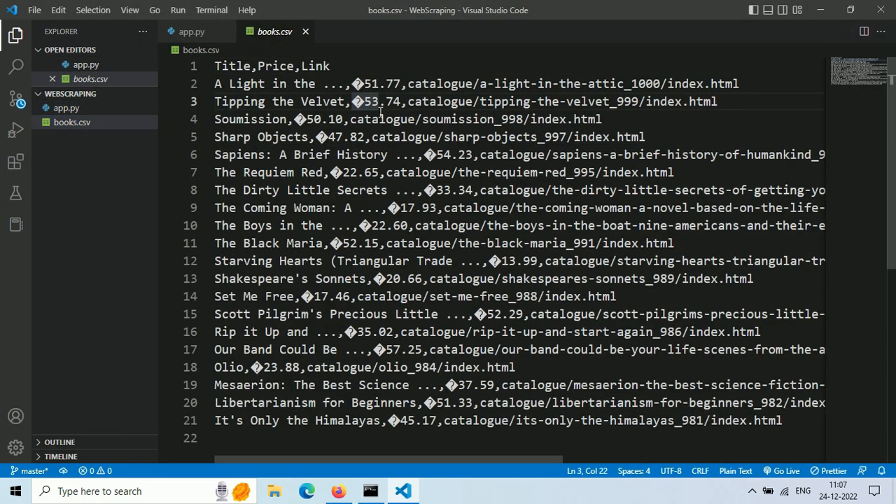
# Step: Review books.csv in VS Code, dismissing the CSV extension suggestion and inspecting the garbled pound signs
pyautogui.click(365, 314)
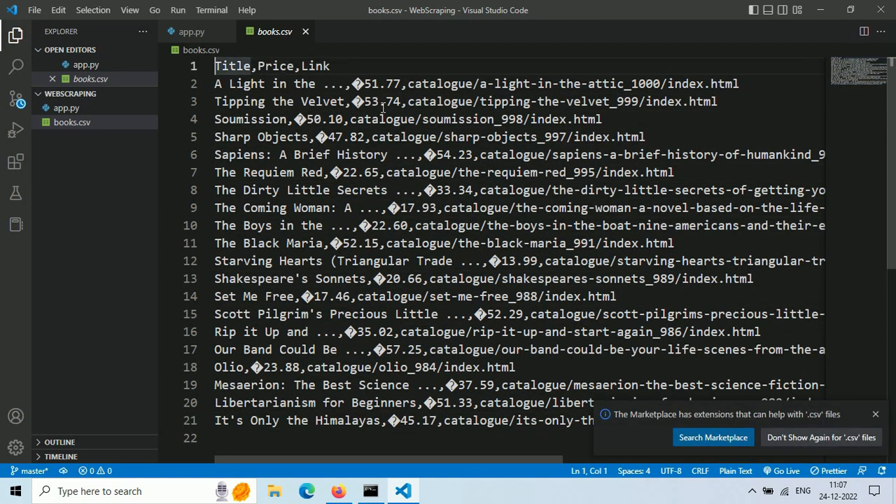
pyautogui.click(875, 414)
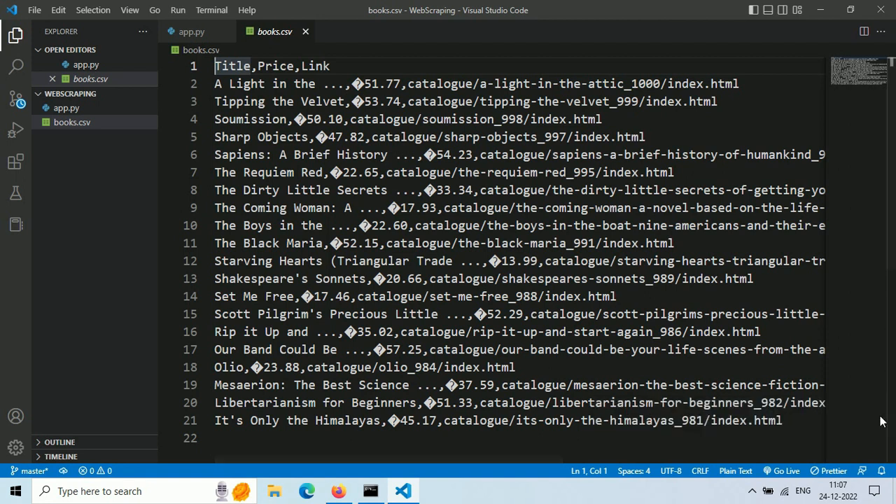
pyautogui.click(365, 84)
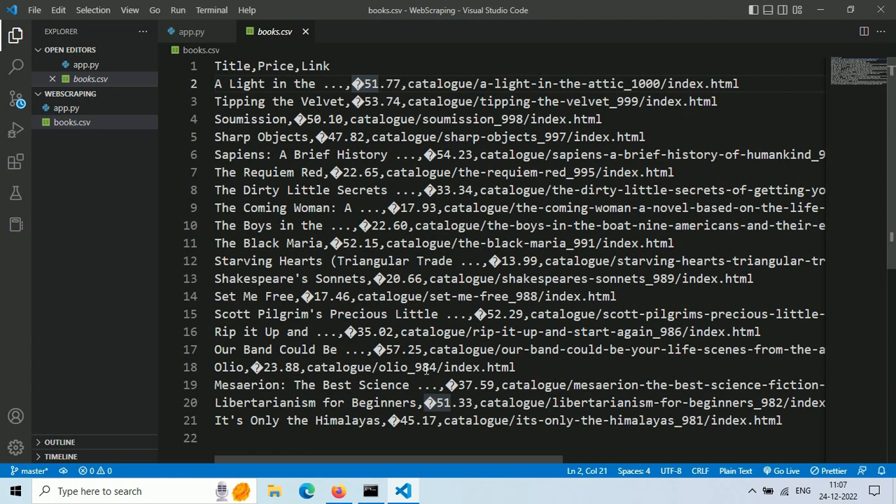
pyautogui.click(306, 491)
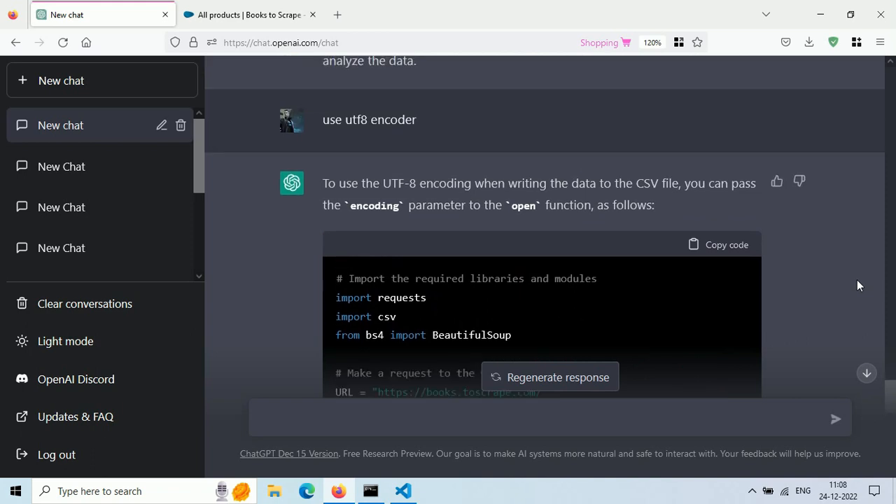
# Step: Copy the UTF-8 encoded scraper code, rerun it and view the regenerated books.csv
pyautogui.click(720, 245)
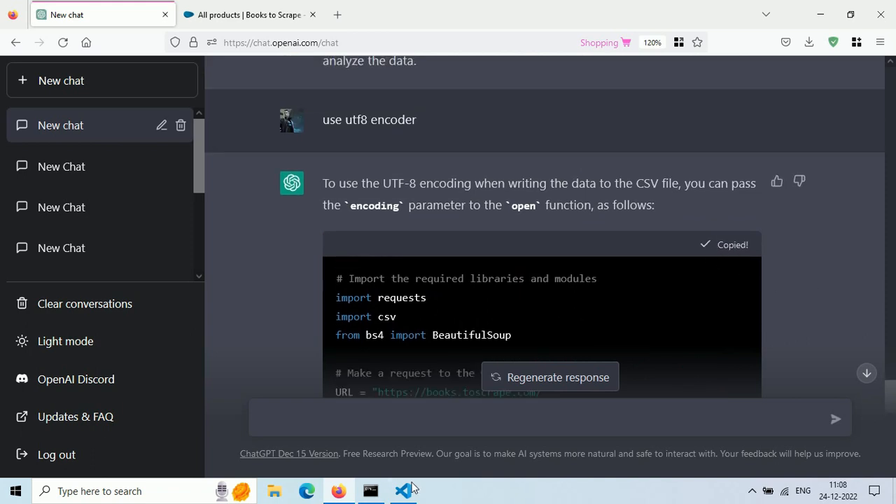
pyautogui.click(403, 490)
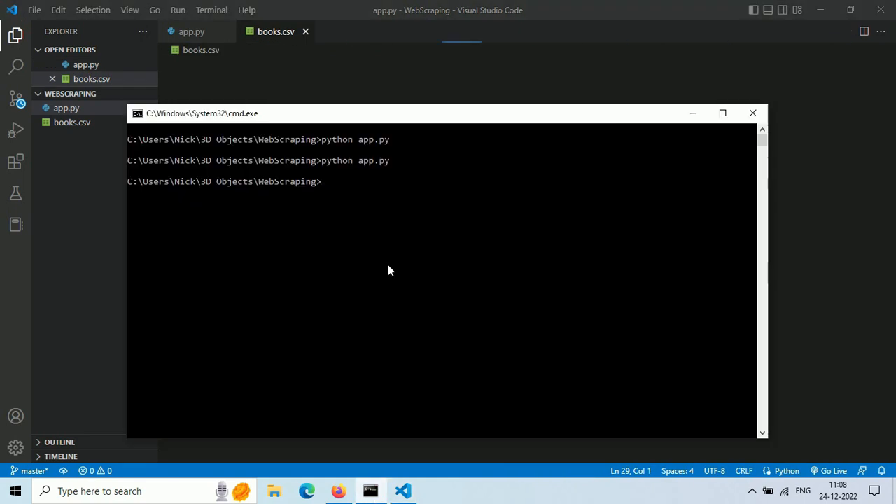
pyautogui.click(752, 112)
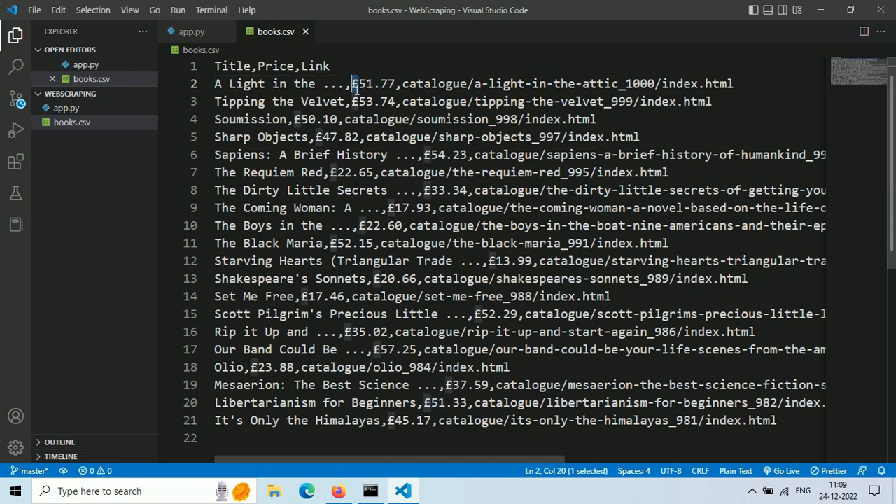
pyautogui.moveTo(531, 102)
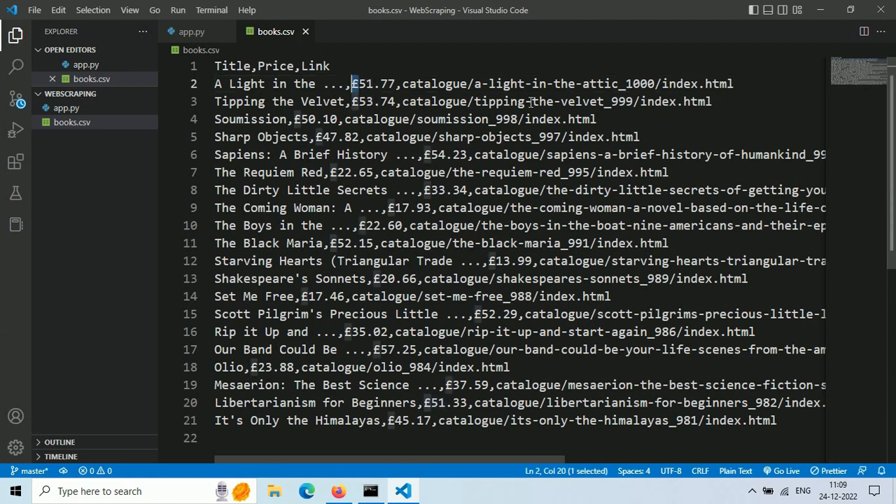